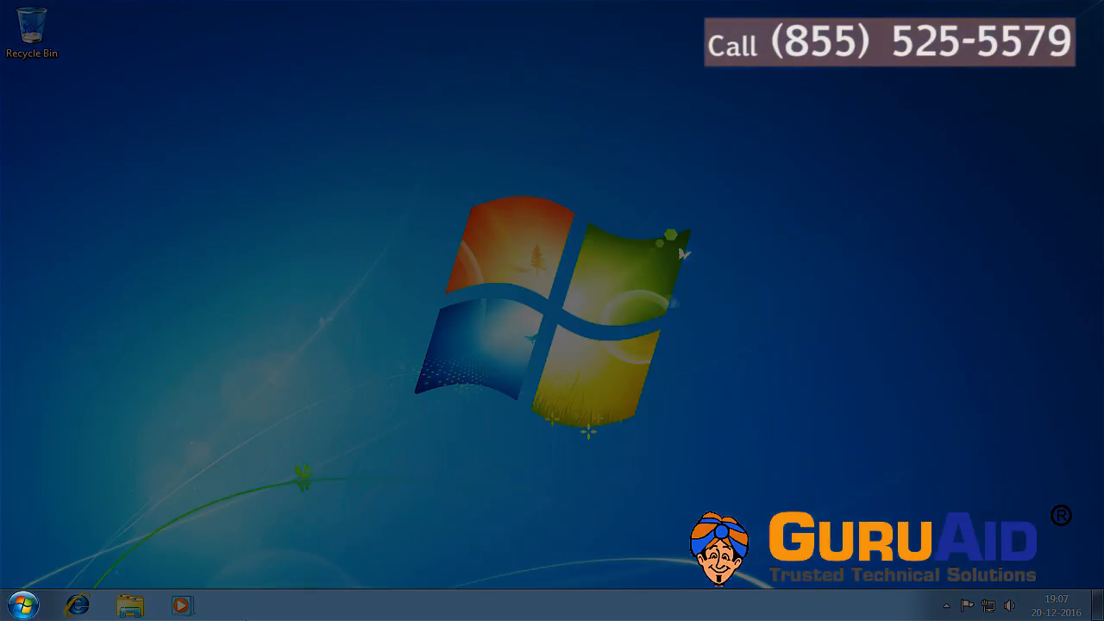
Open the Windows Start menu
{"action": "left_click", "coordinate": [14, 604]}
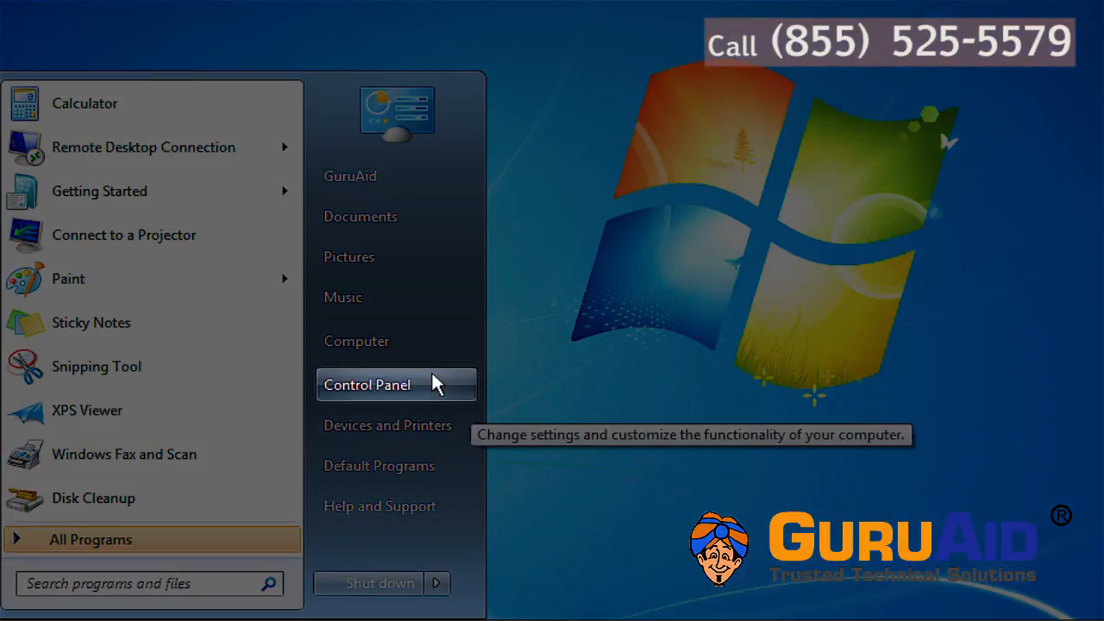
Go from Control Panel through Ease of Access to the Ease of Access Center
{"action": "left_click", "coordinate": [367, 385]}
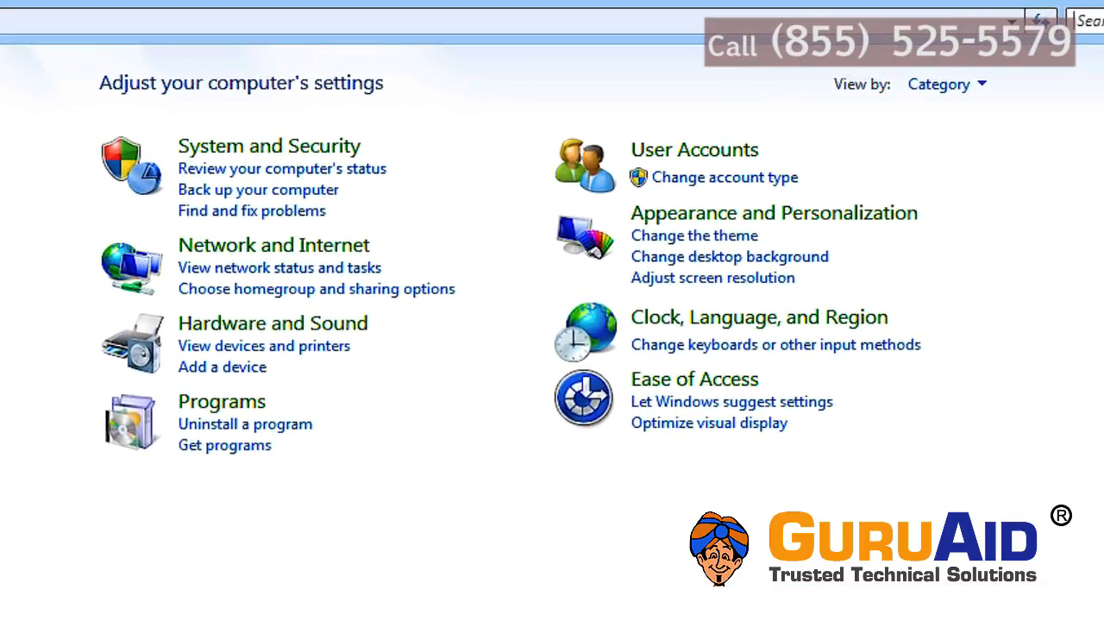
{"action": "mouse_move", "coordinate": [694, 379]}
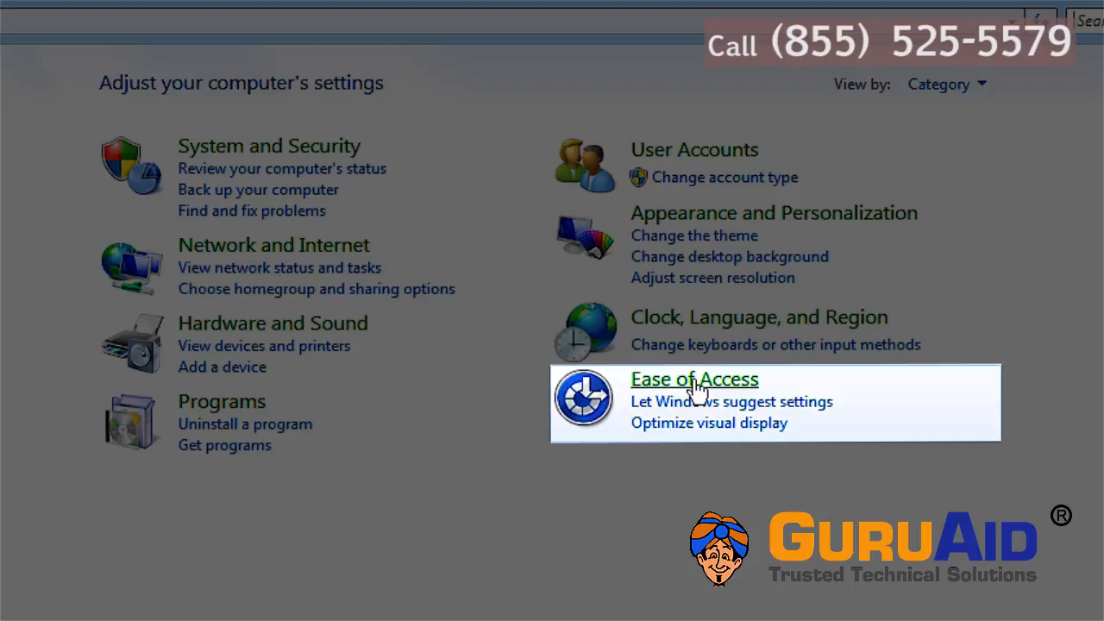
{"action": "left_click", "coordinate": [694, 378]}
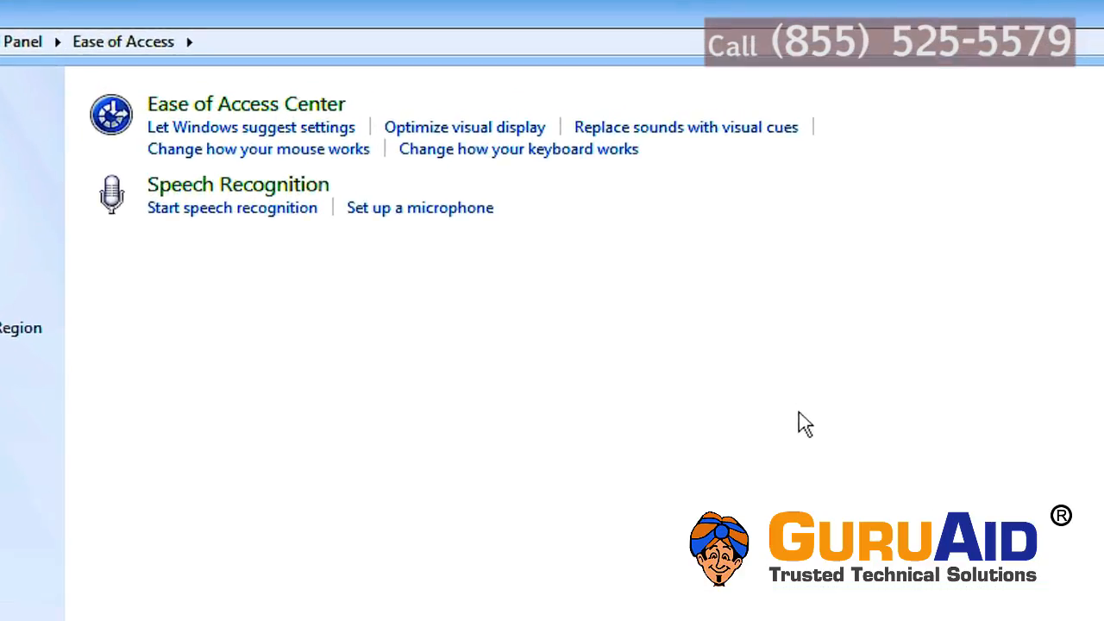
{"action": "left_click", "coordinate": [246, 104]}
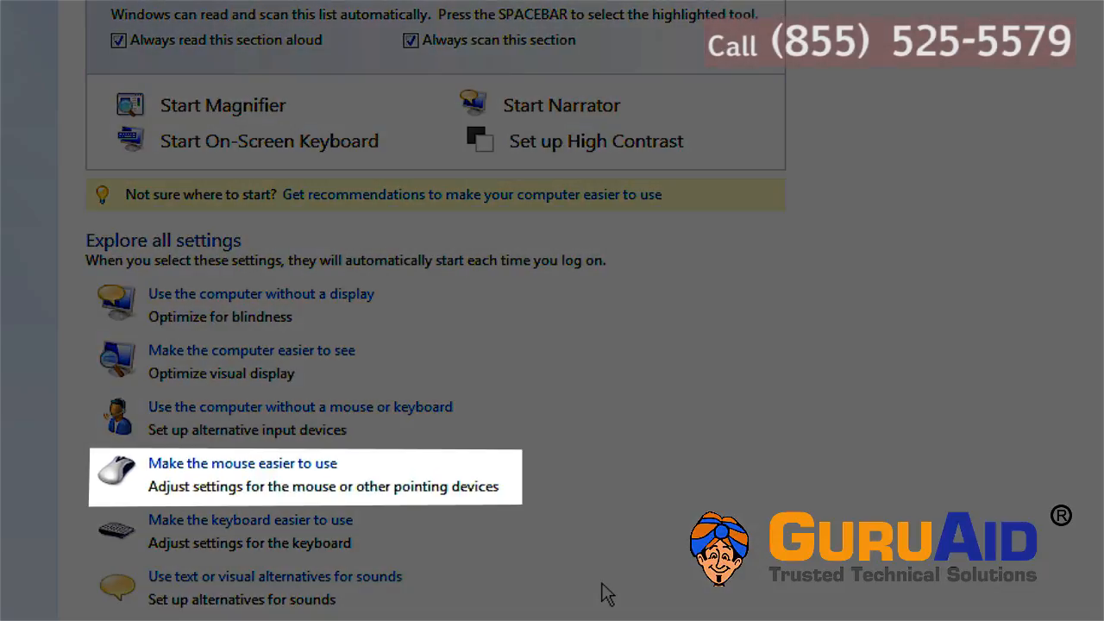
Select the Extra Large Inverting pointer in 'Make the mouse easier to use', apply, and confirm
{"action": "left_click", "coordinate": [241, 463]}
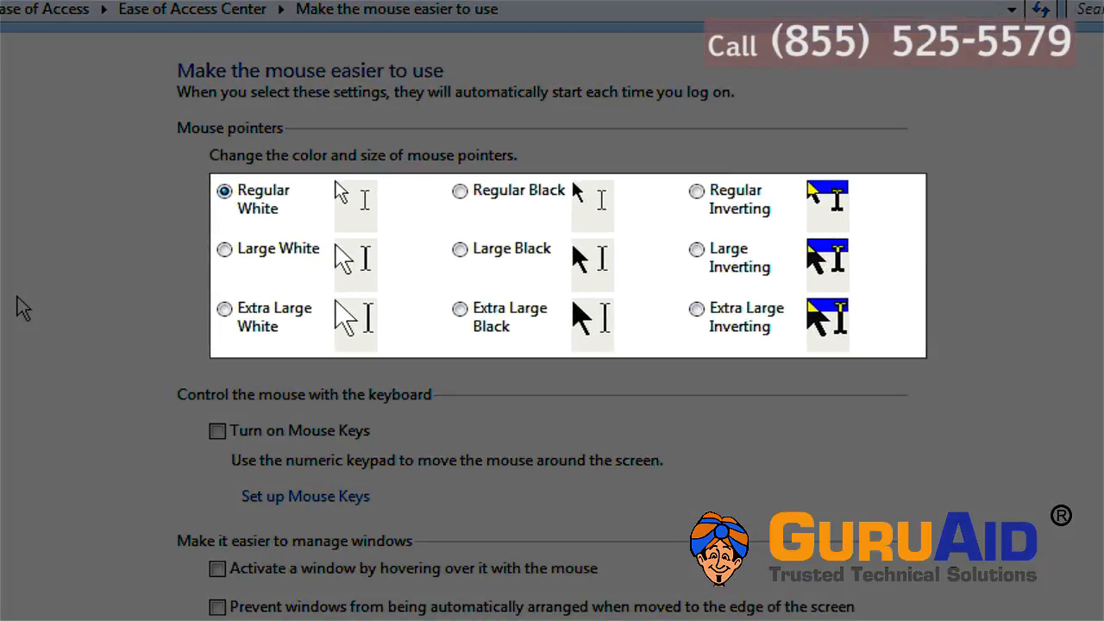
{"action": "left_click", "coordinate": [696, 308]}
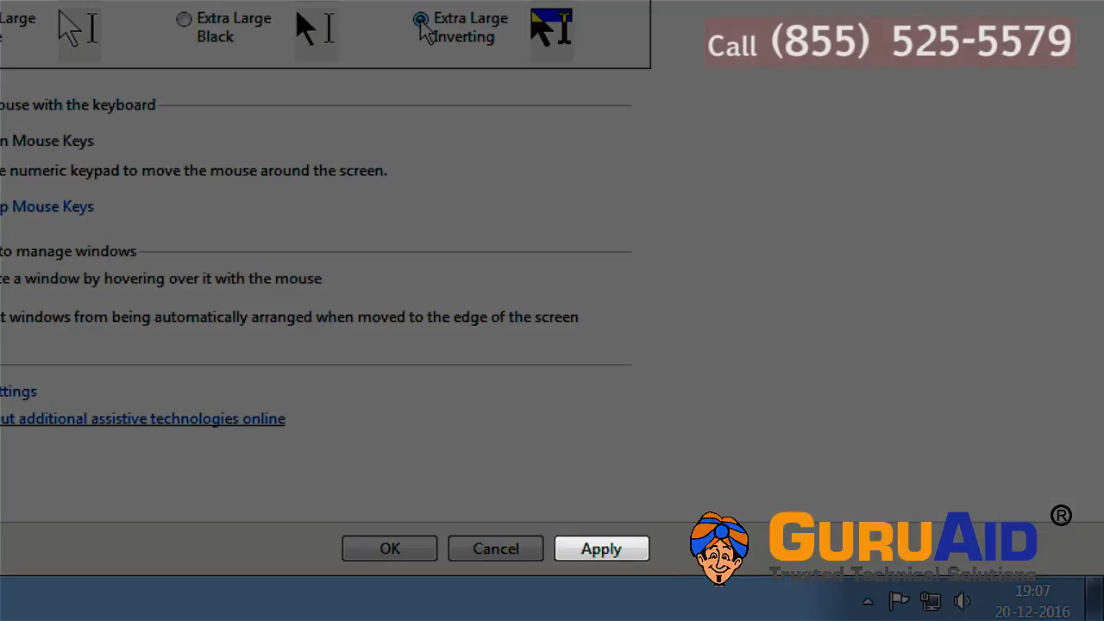
{"action": "left_click", "coordinate": [601, 548]}
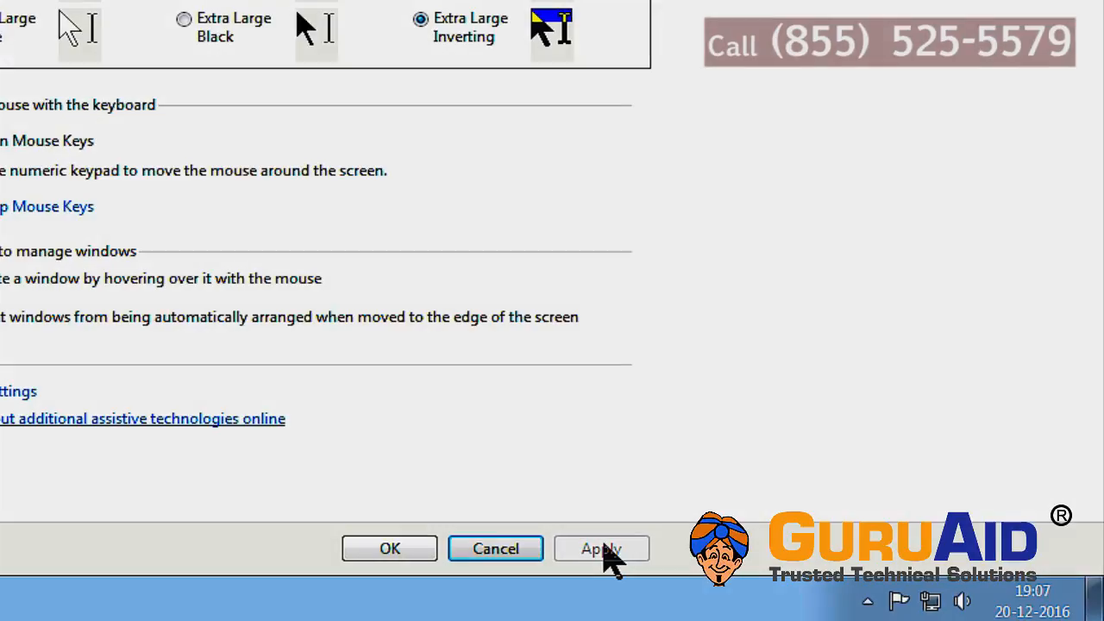
{"action": "left_click", "coordinate": [389, 548]}
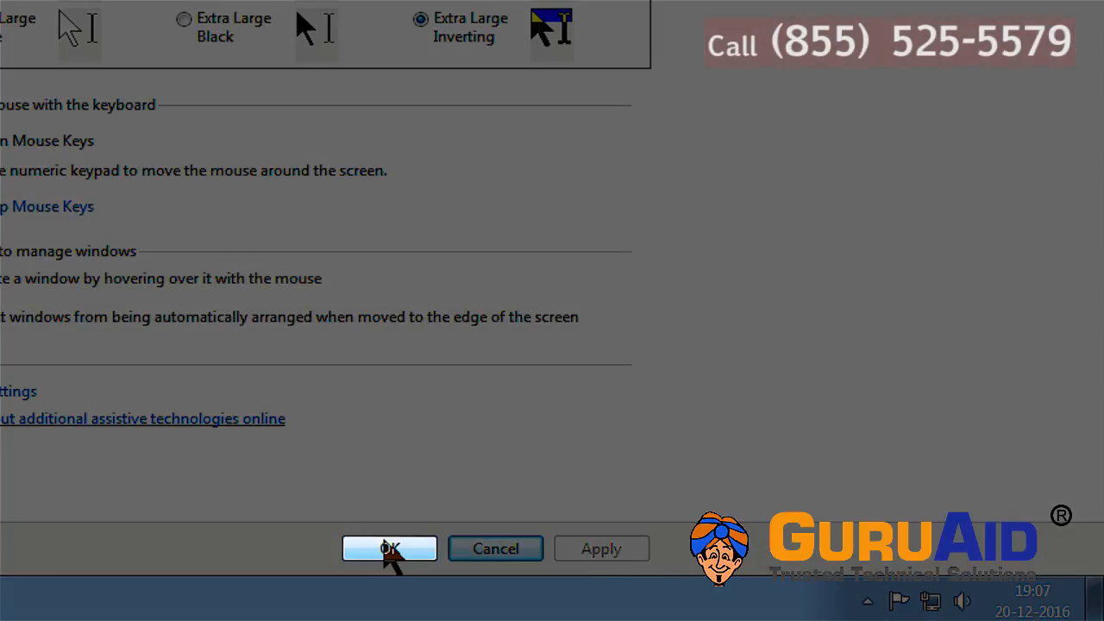
{"action": "left_click", "coordinate": [389, 548]}
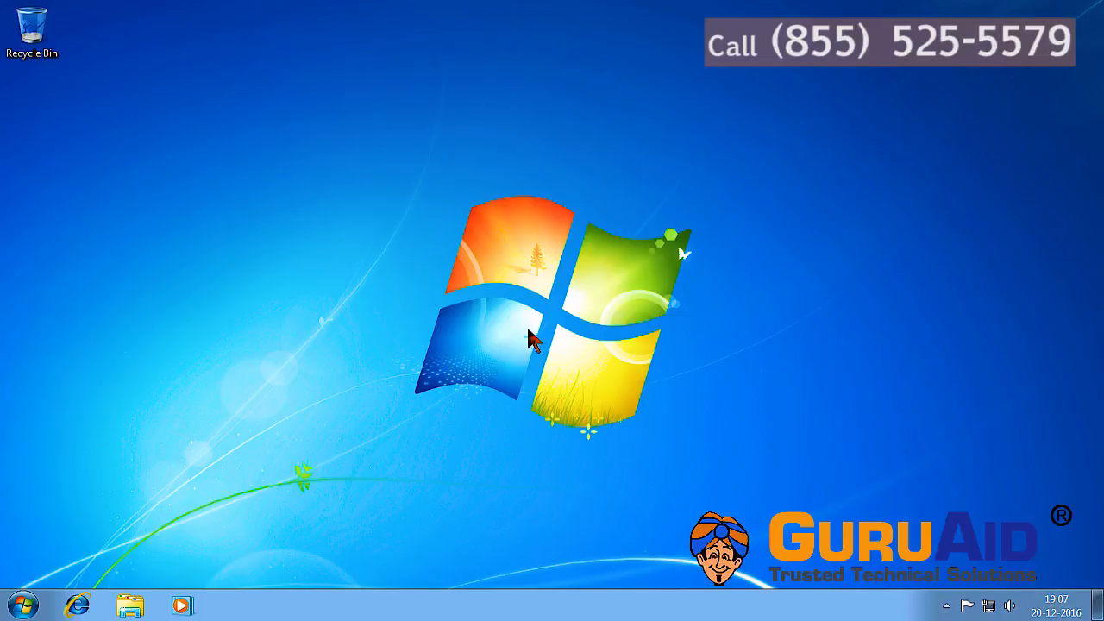
{"action": "mouse_move", "coordinate": [548, 276]}
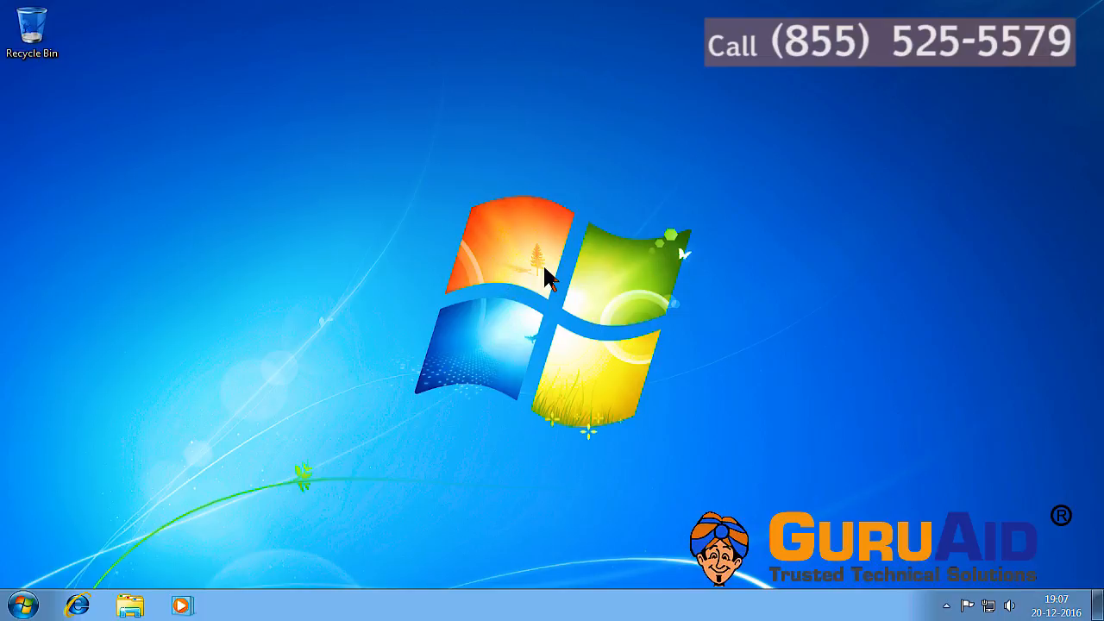